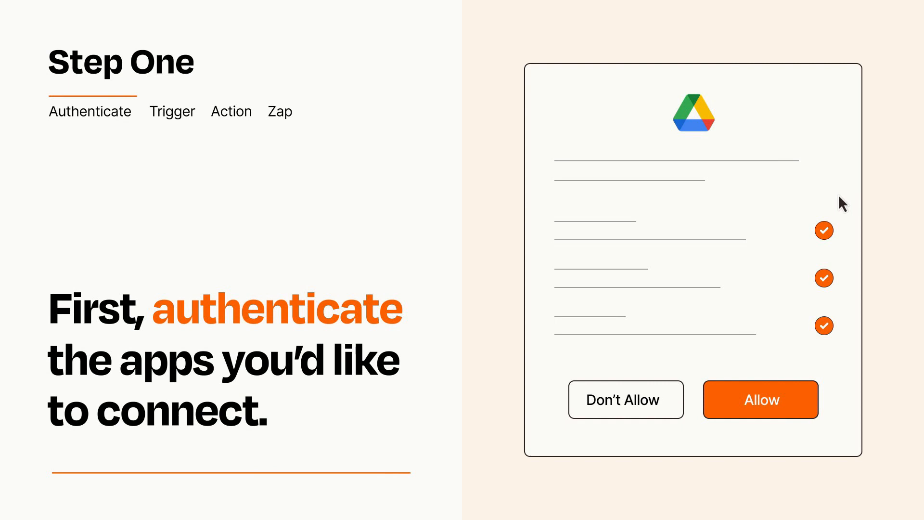
pyautogui.moveTo(814, 438)
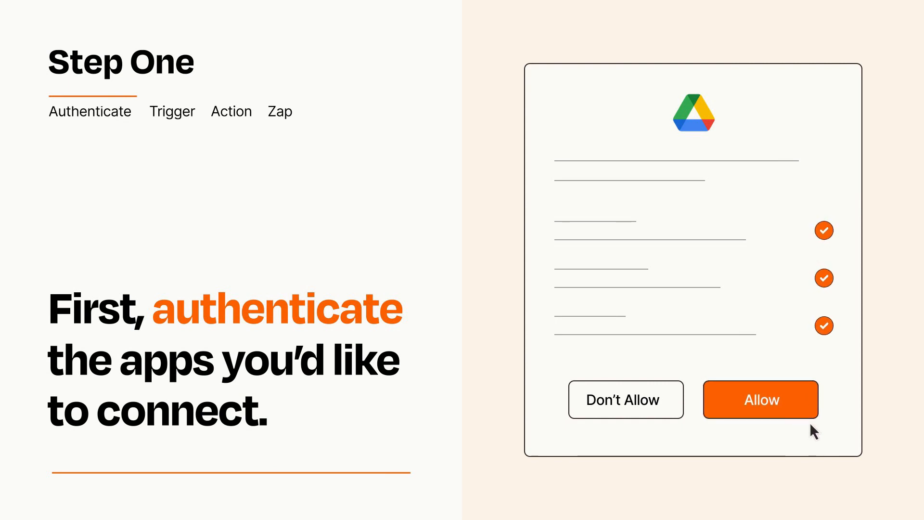
# Step: Allow Zapier the requested Google Drive permissions
pyautogui.click(762, 400)
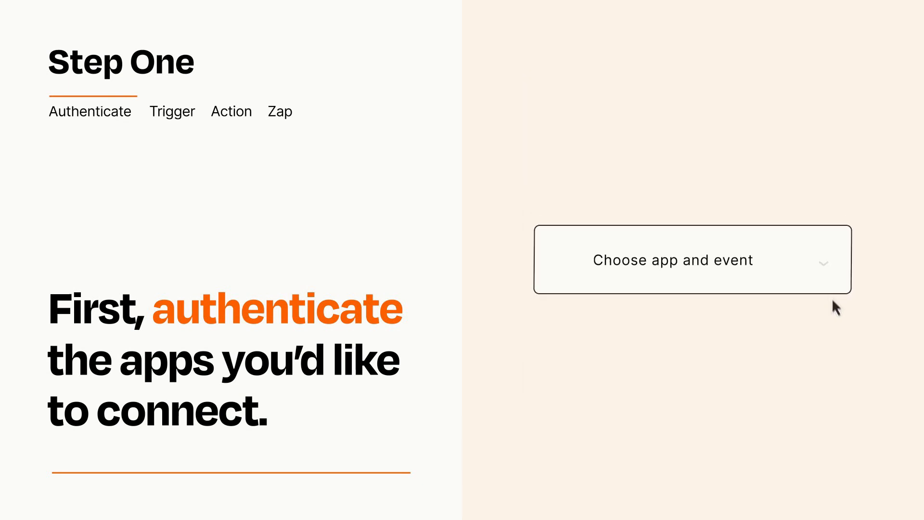
# Step: Open the trigger app and event list to choose Airtable New Record
pyautogui.click(691, 260)
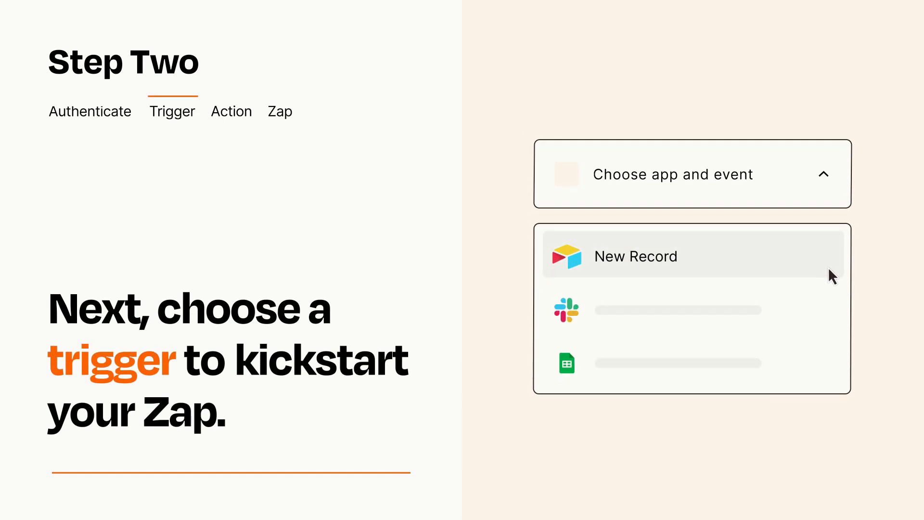
pyautogui.moveTo(832, 307)
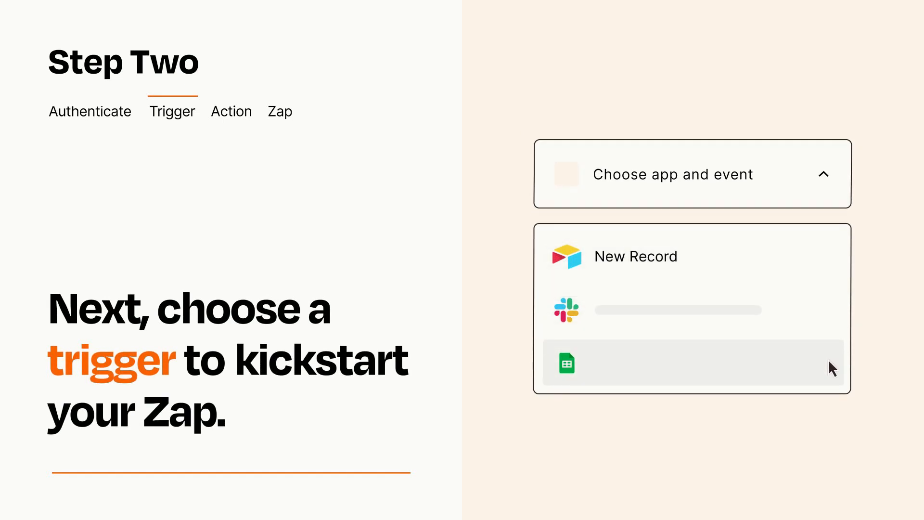
pyautogui.moveTo(832, 262)
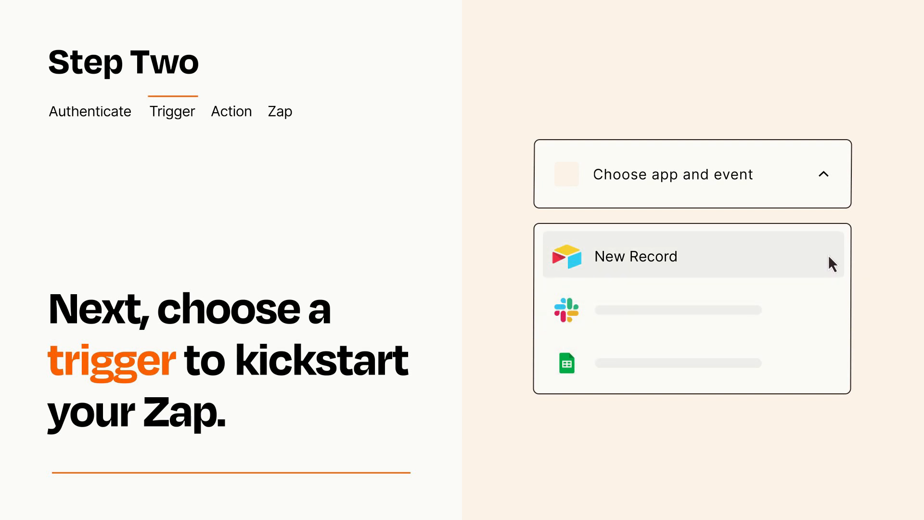
pyautogui.moveTo(832, 269)
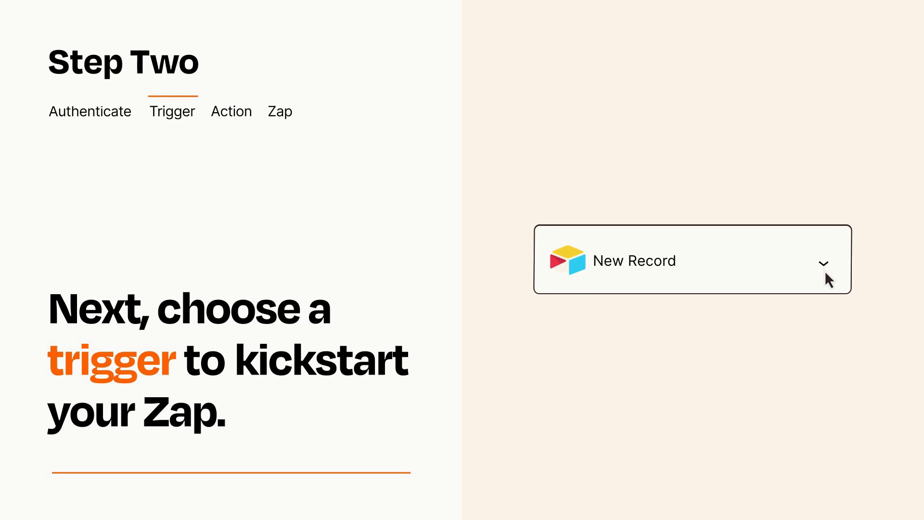
pyautogui.moveTo(841, 271)
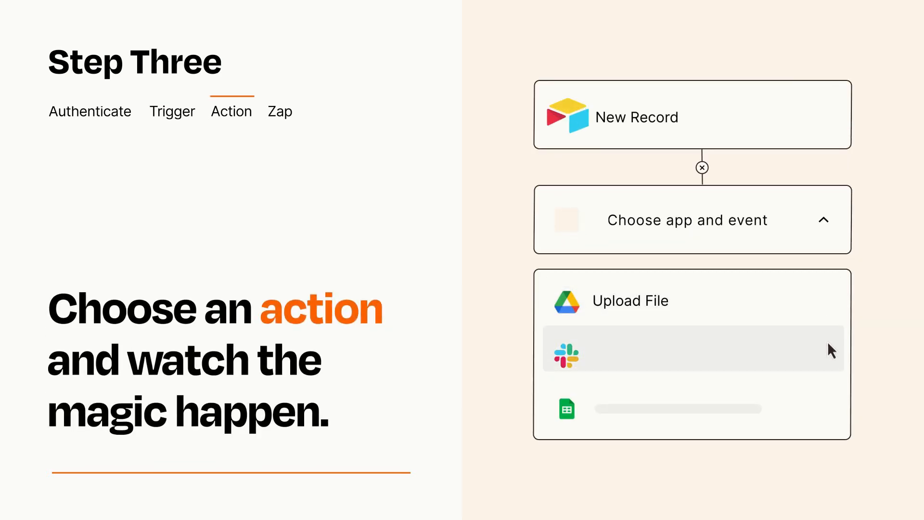
pyautogui.moveTo(832, 417)
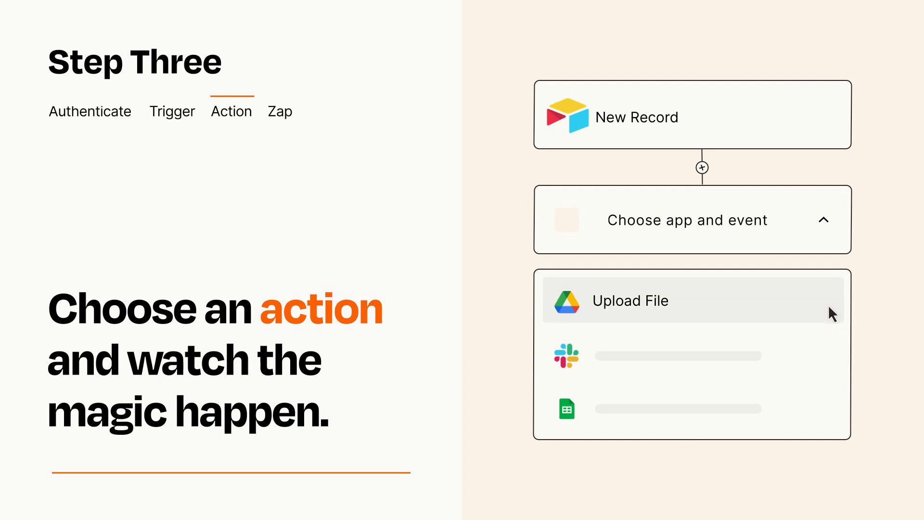
# Step: Select Google Drive Upload File as the action, fed by Airtable record fields
pyautogui.click(631, 301)
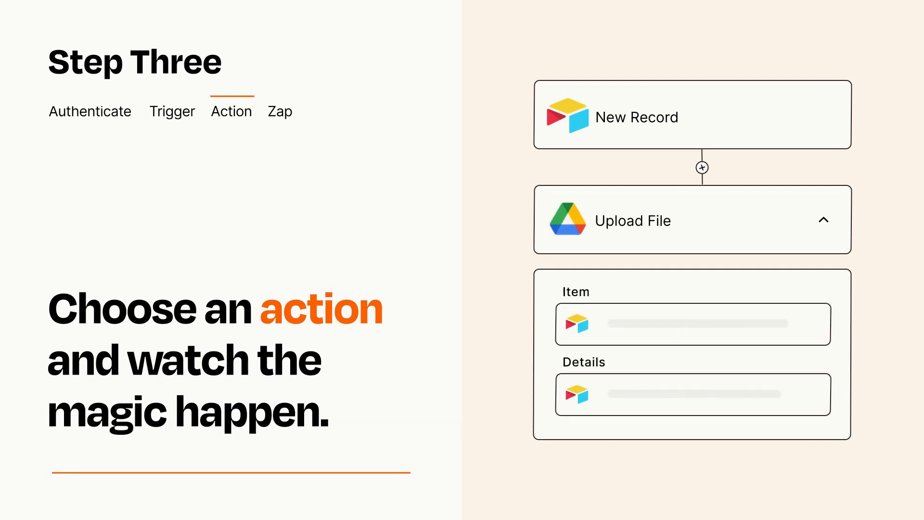
pyautogui.click(824, 220)
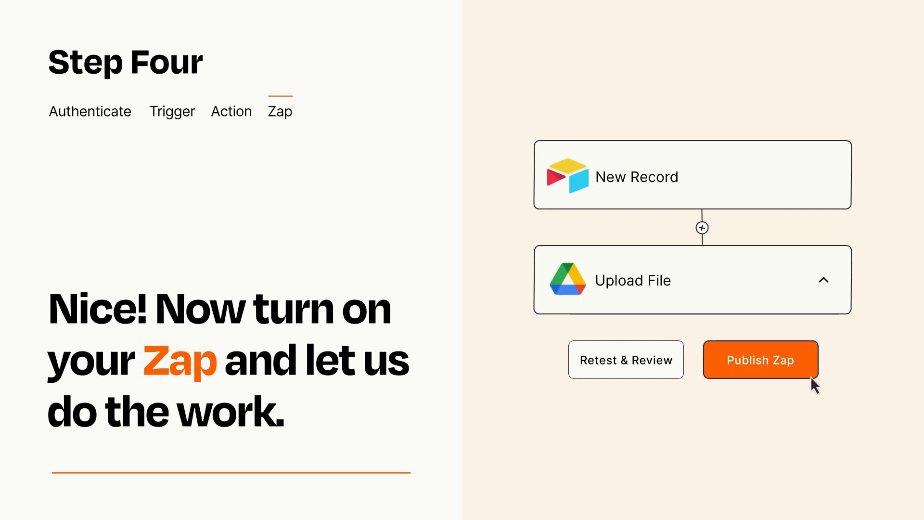
# Step: Publish the Airtable New Record to Google Drive Upload File Zap
pyautogui.click(761, 360)
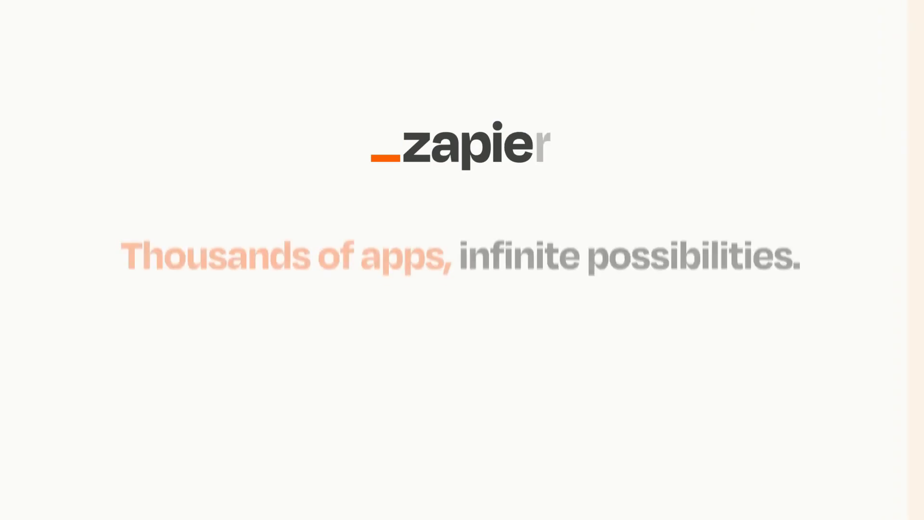